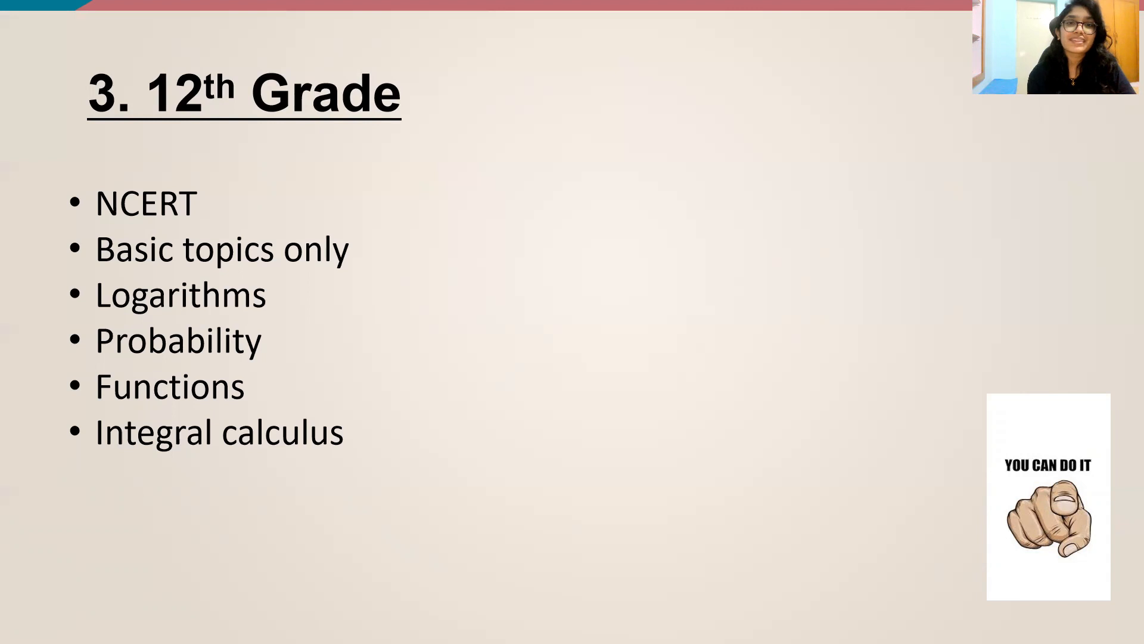
# Advance from the 12th Grade topics slide to the closing 'Thank You!' slide
pyautogui.press('Right')
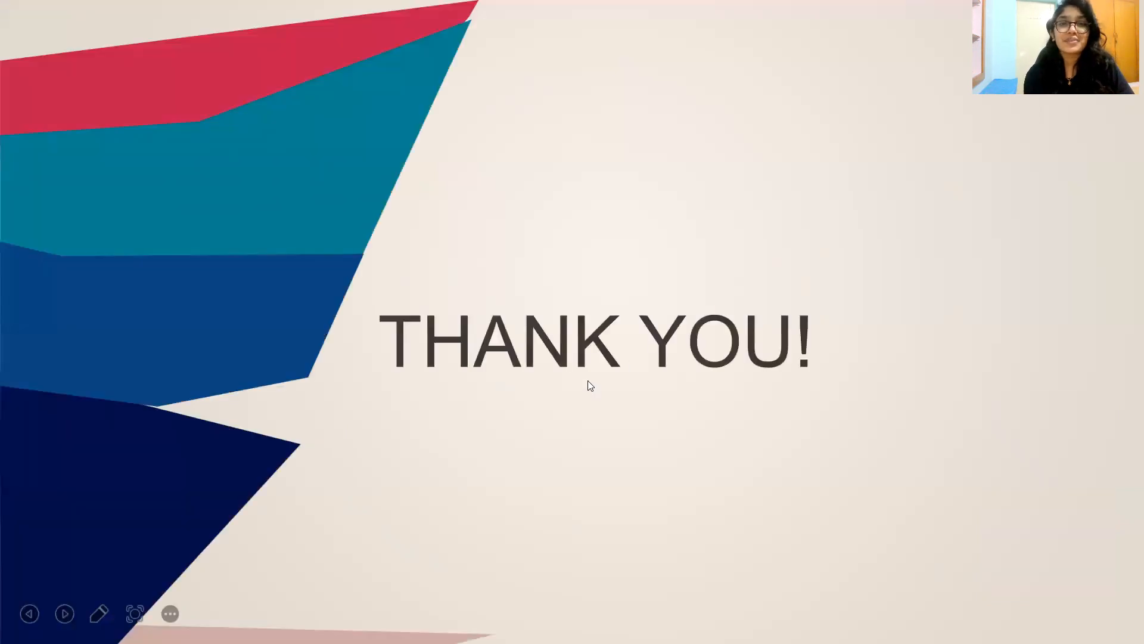